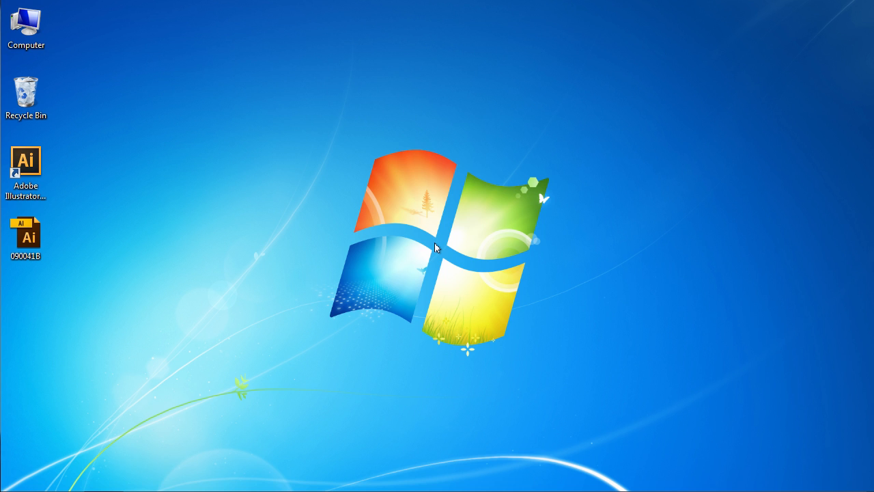
- Open the 090041B .ai gear artwork from the desktop in Illustrator
double_click(26, 236)
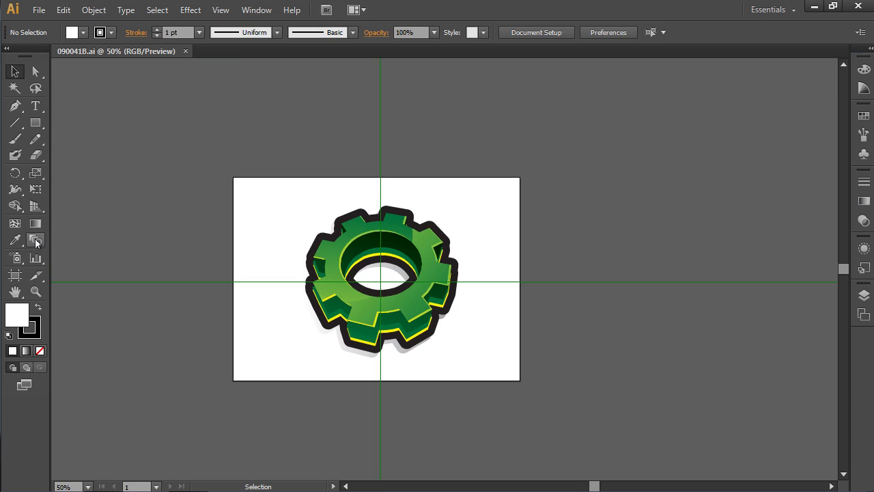
- Marquee-select all objects of the green gear artwork
left_click_drag(275, 189, 449, 308)
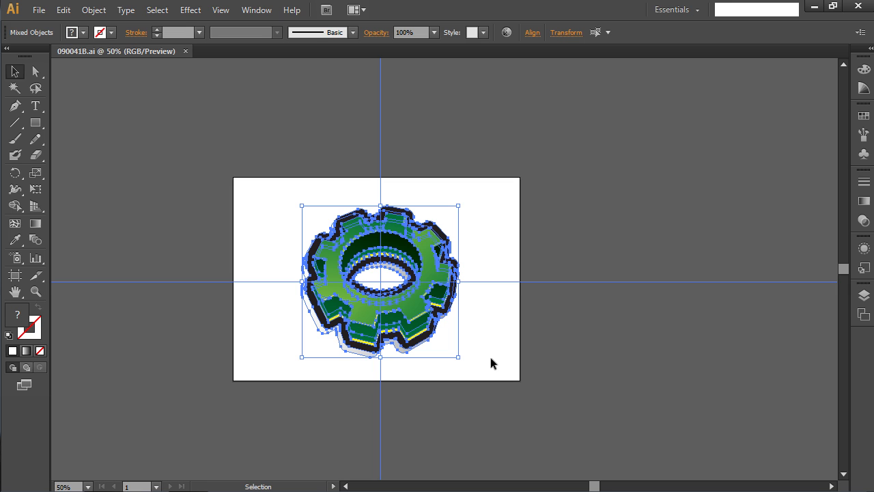
left_click(39, 10)
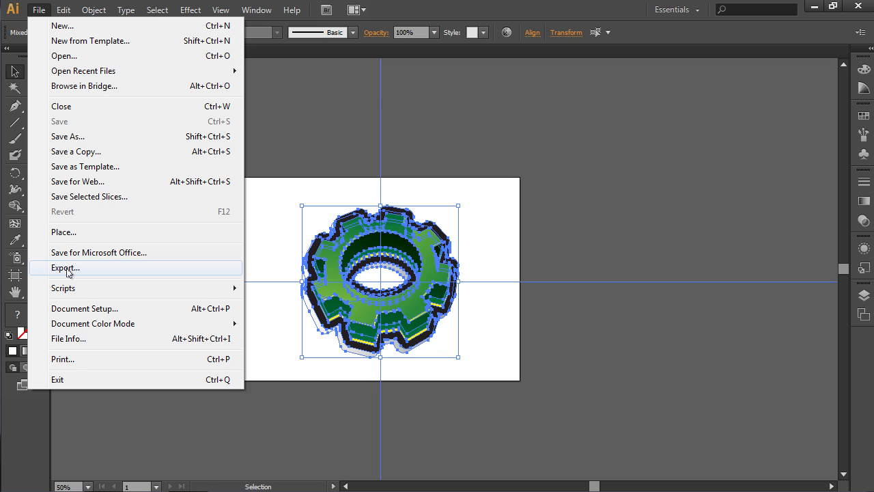
- Export the gear to the desktop as JPEG file 090041B.jpg
left_click(66, 268)
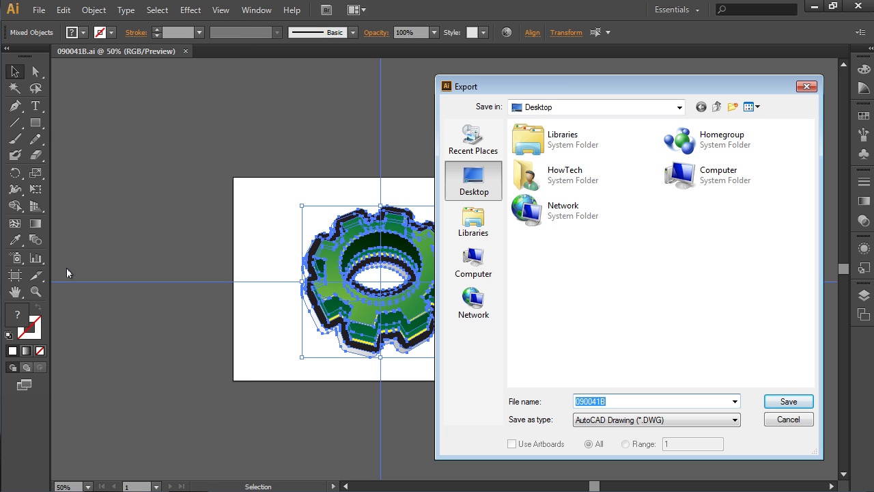
left_click(733, 419)
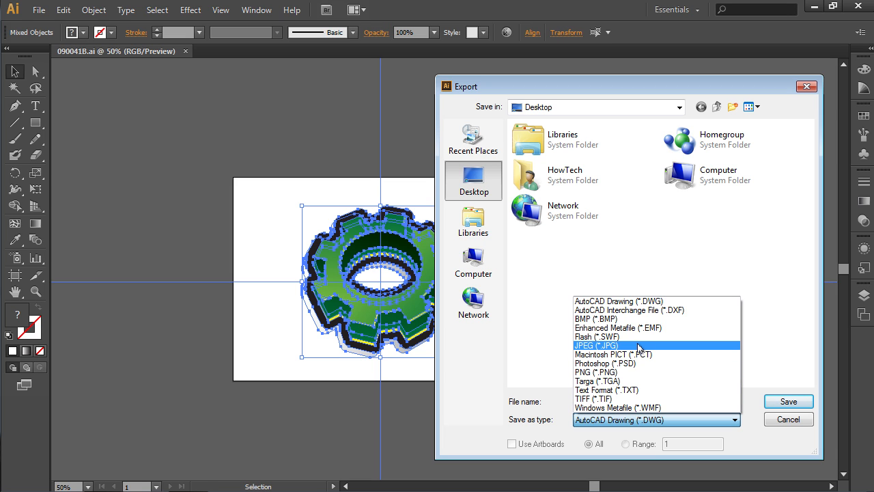
left_click(595, 345)
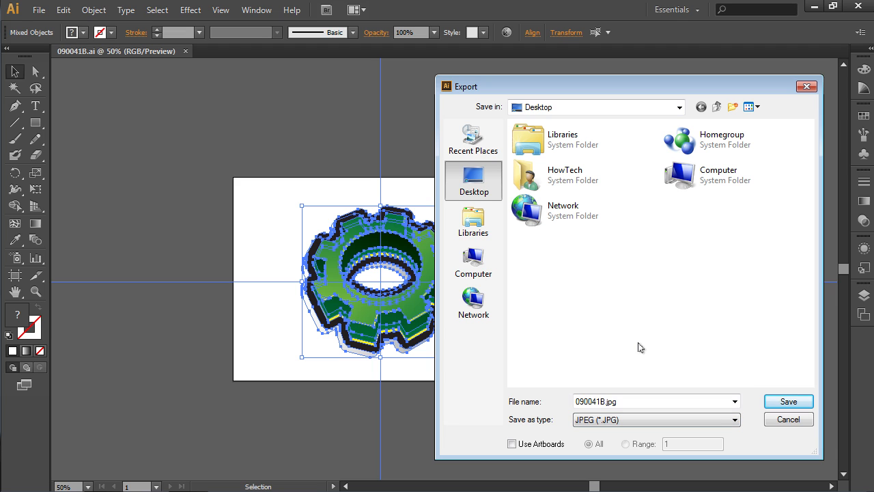
left_click(788, 401)
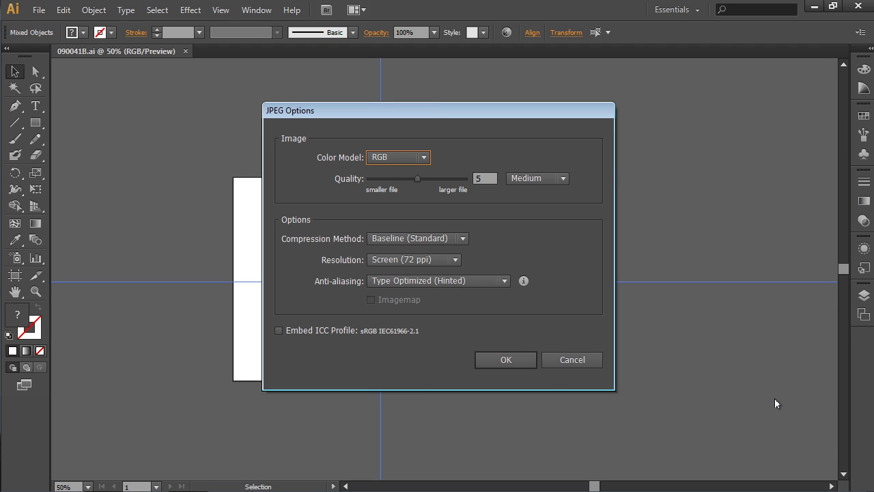
mouse_move(678, 395)
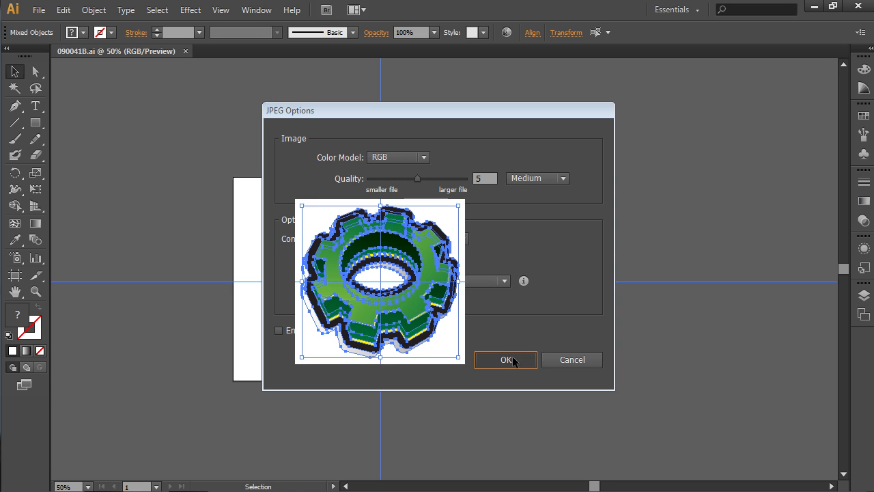
- Accept JPEG options RGB, Quality 5 Medium, 72 ppi to write the image
left_click(505, 360)
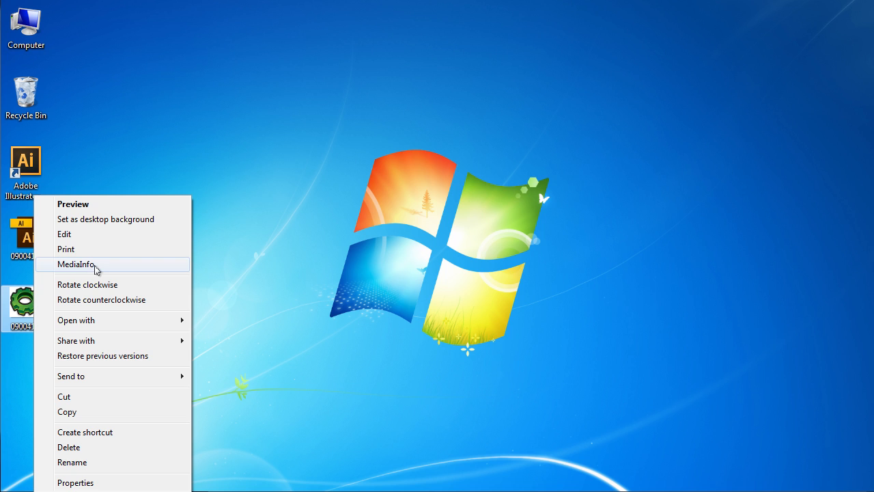
- Choose MediaInfo for the exported 090041B JPEG on the desktop
left_click(76, 264)
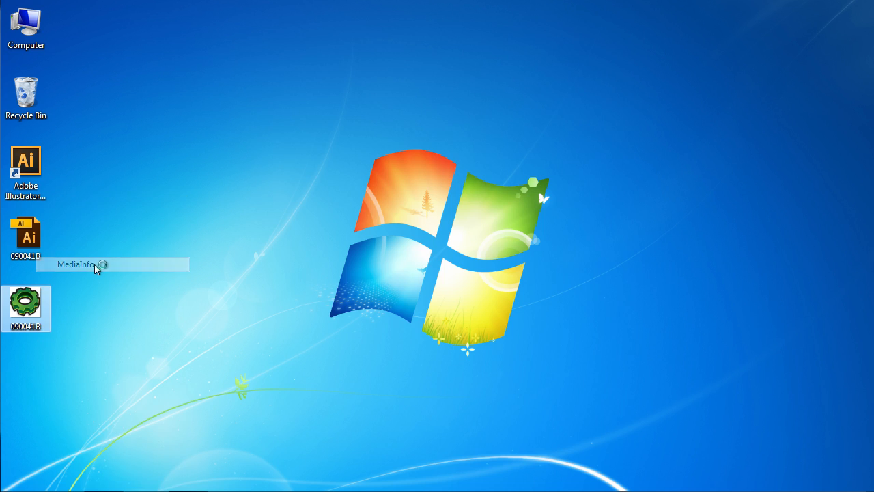